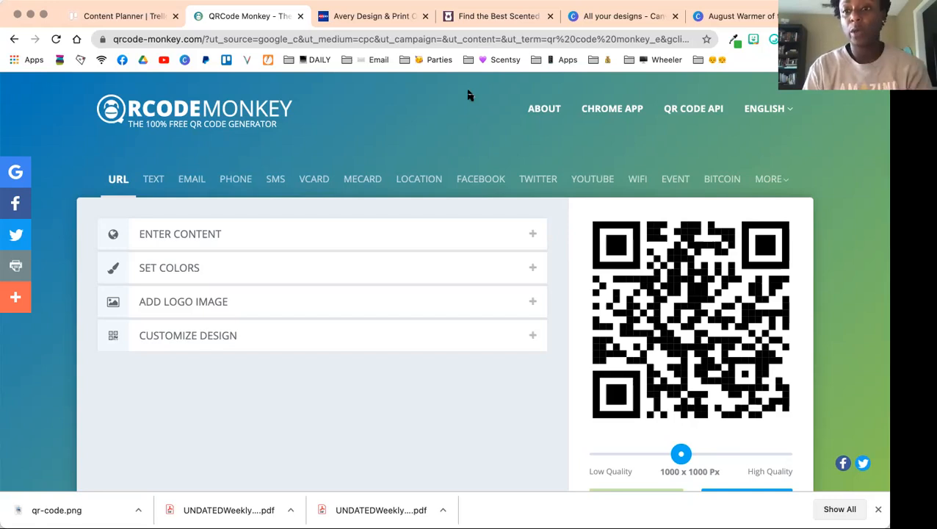
Step: Switch to the Scentsy shop page to copy its web address
click(496, 15)
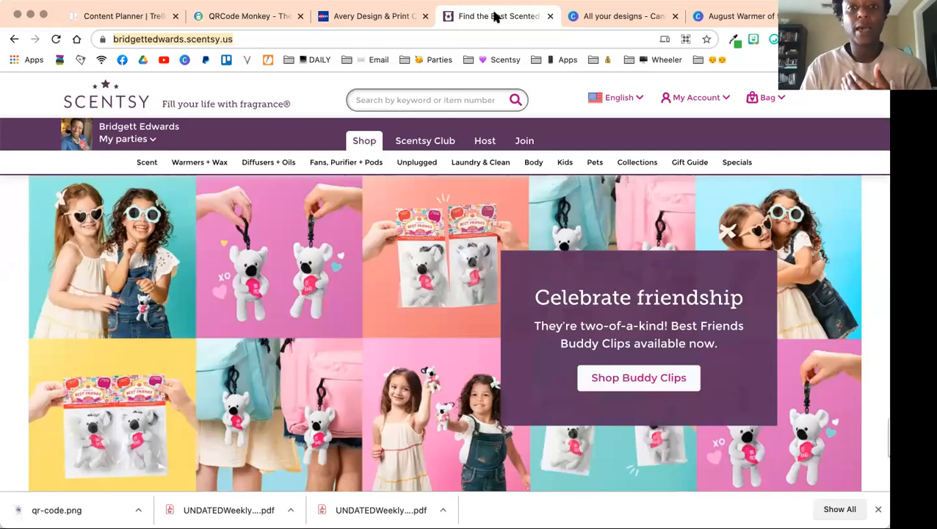
mouse_move(294, 28)
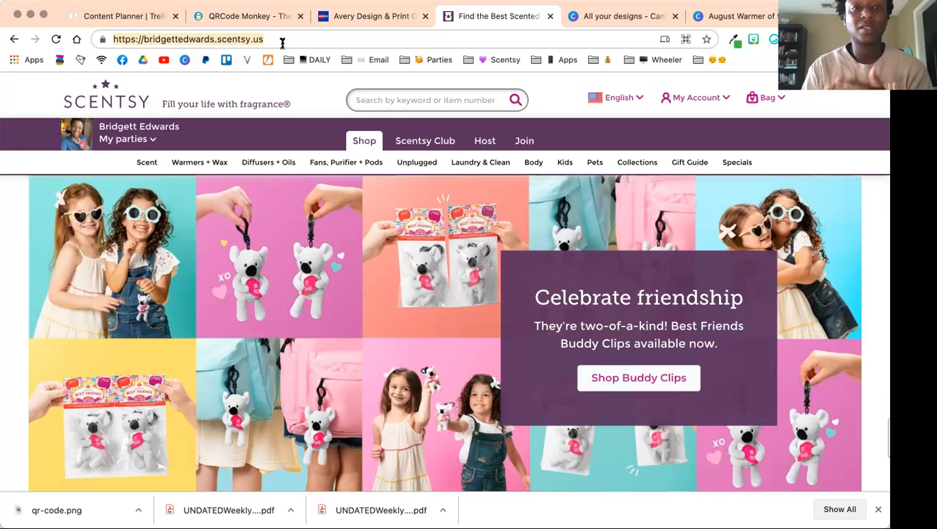
mouse_move(238, 16)
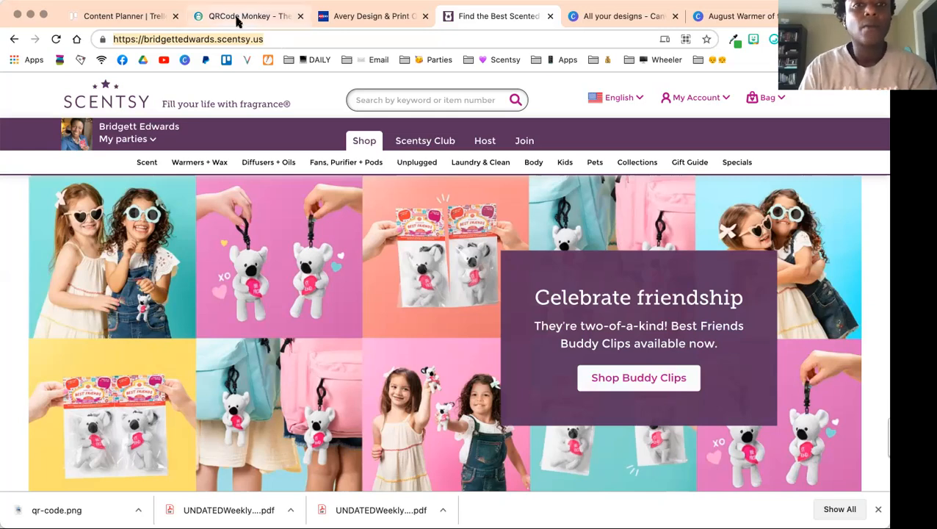
Step: Return to QRCode Monkey and show the URL content settings holding the Scentsy shop address
click(246, 15)
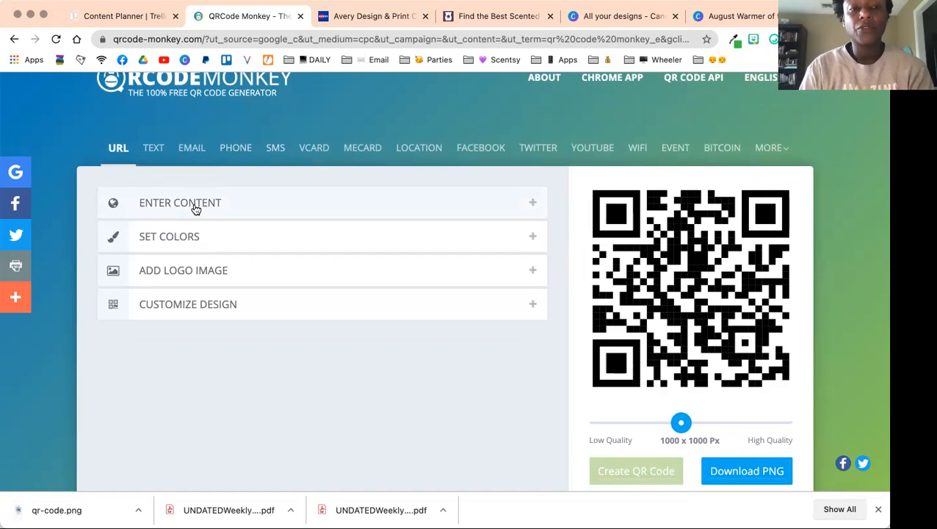
click(189, 205)
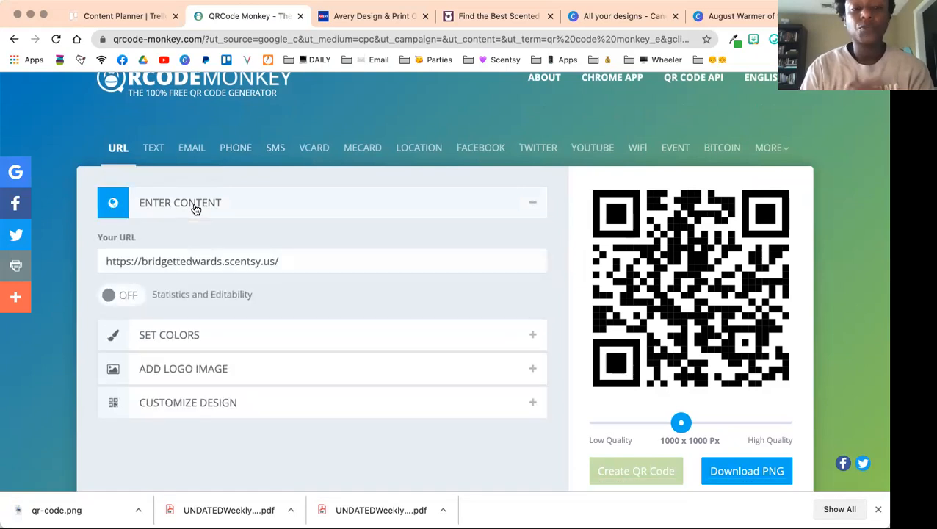
mouse_move(190, 244)
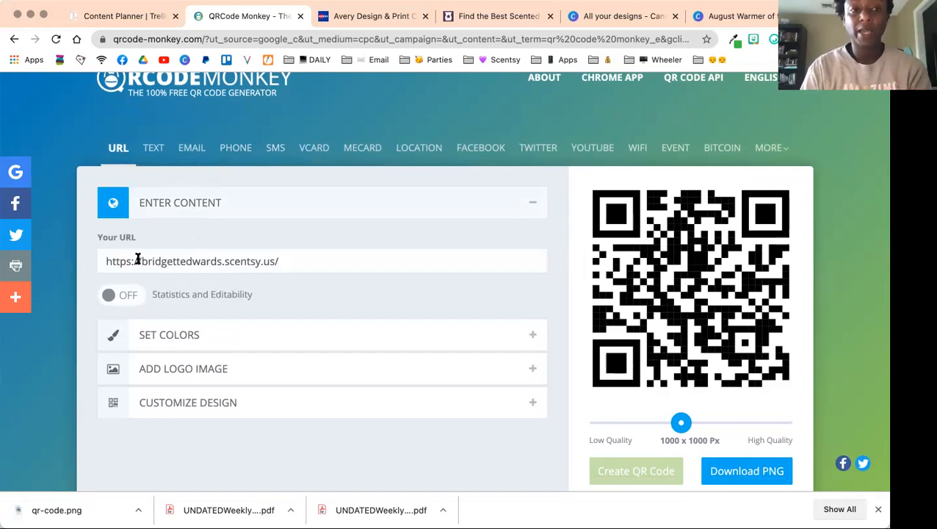
mouse_move(489, 57)
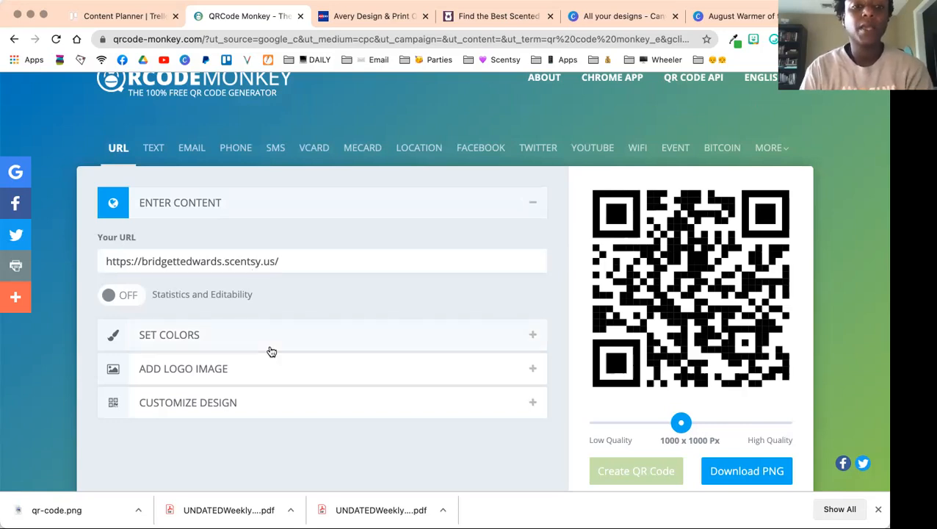
mouse_move(267, 346)
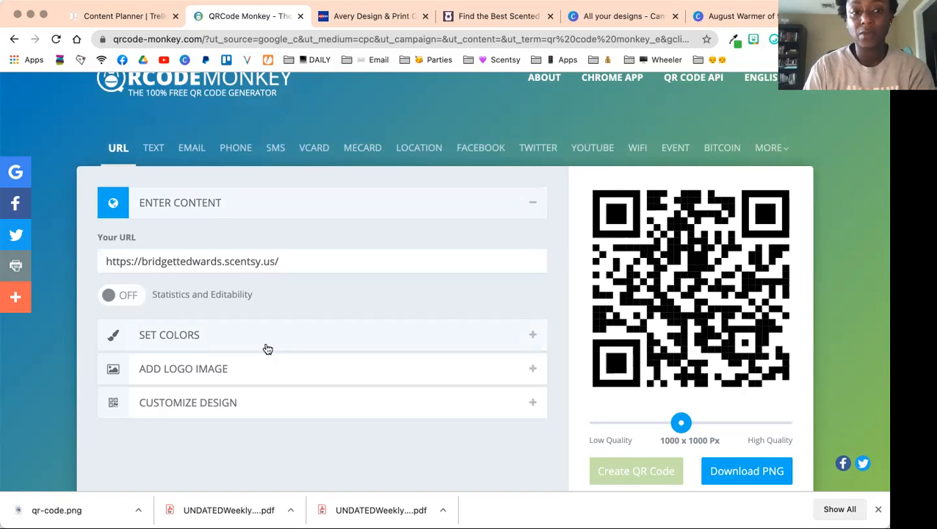
mouse_move(267, 371)
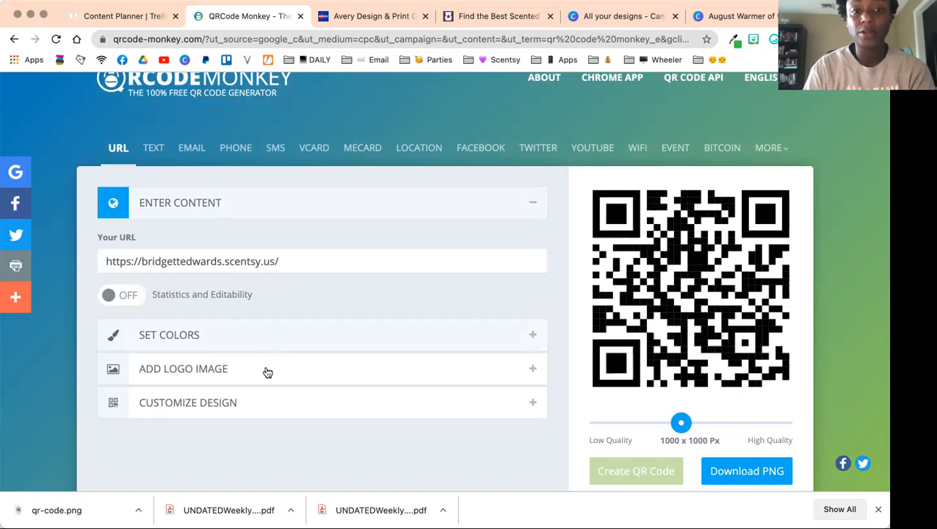
mouse_move(258, 397)
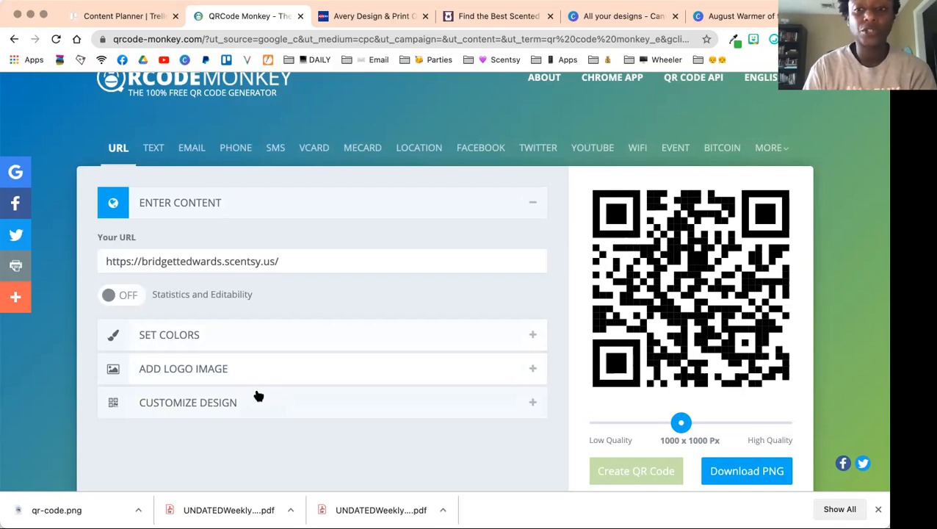
mouse_move(852, 399)
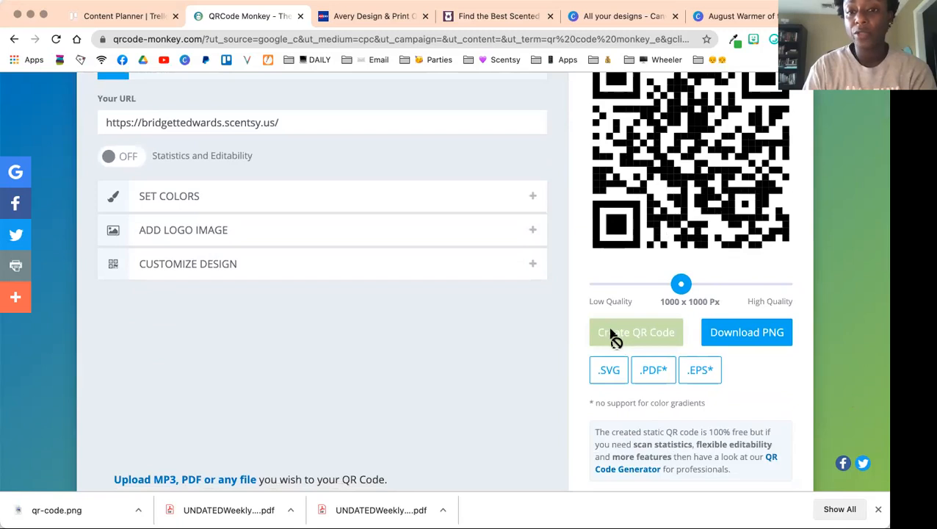
mouse_move(634, 332)
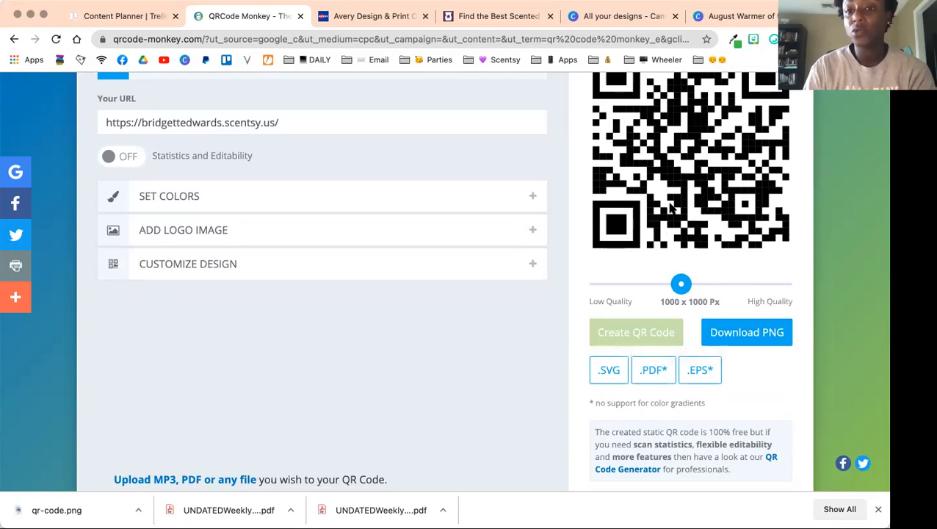
mouse_move(766, 337)
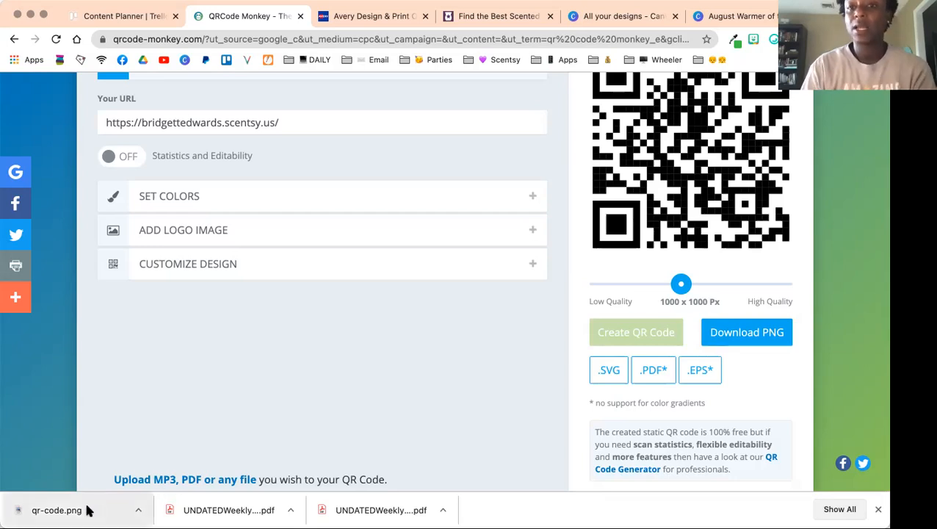
Step: Open the downloaded qr-code.png for the Scentsy-linked QR code
click(74, 507)
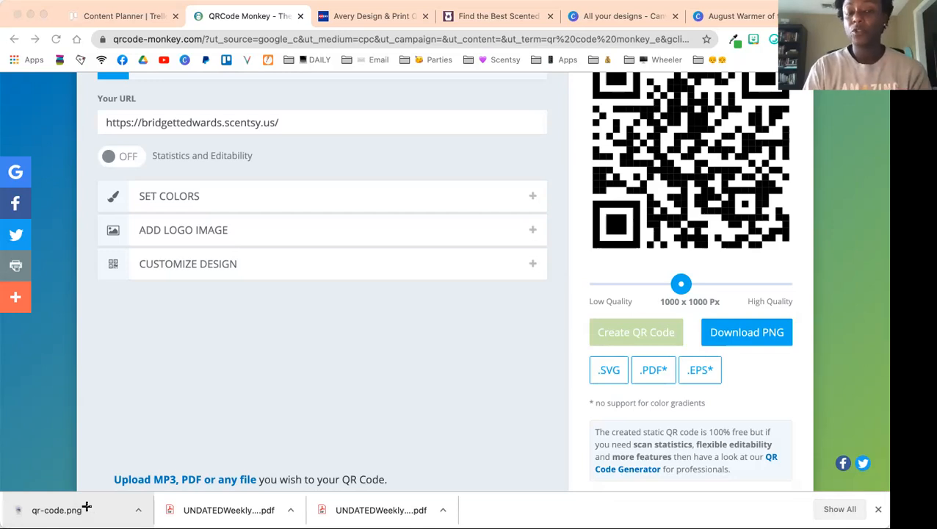
mouse_move(285, 443)
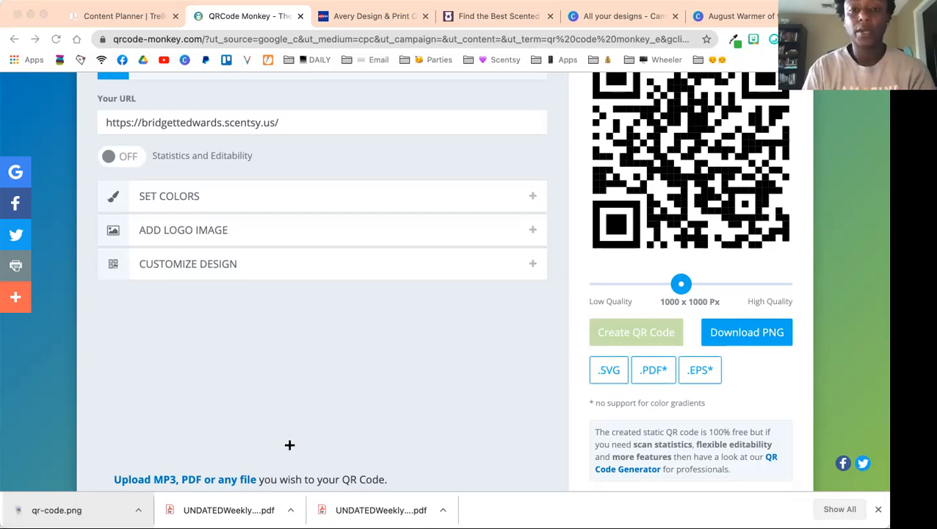
mouse_move(558, 402)
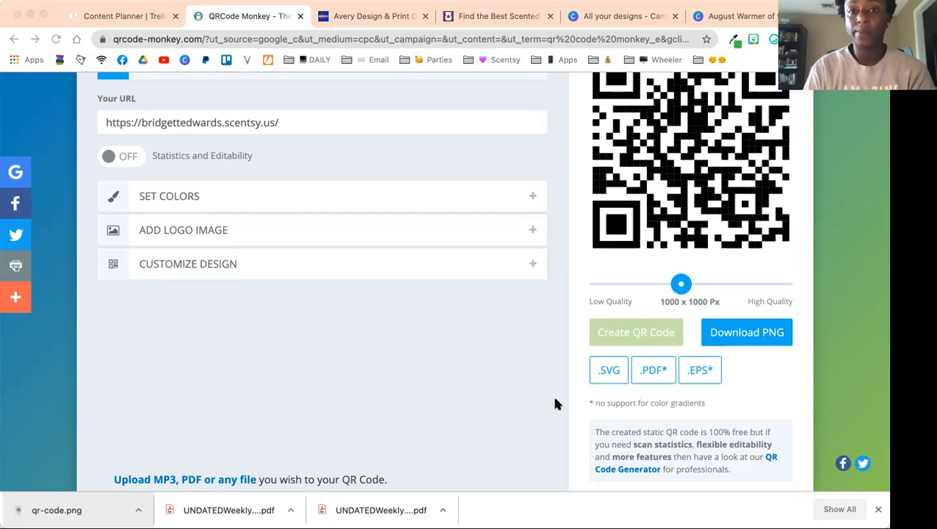
mouse_move(390, 158)
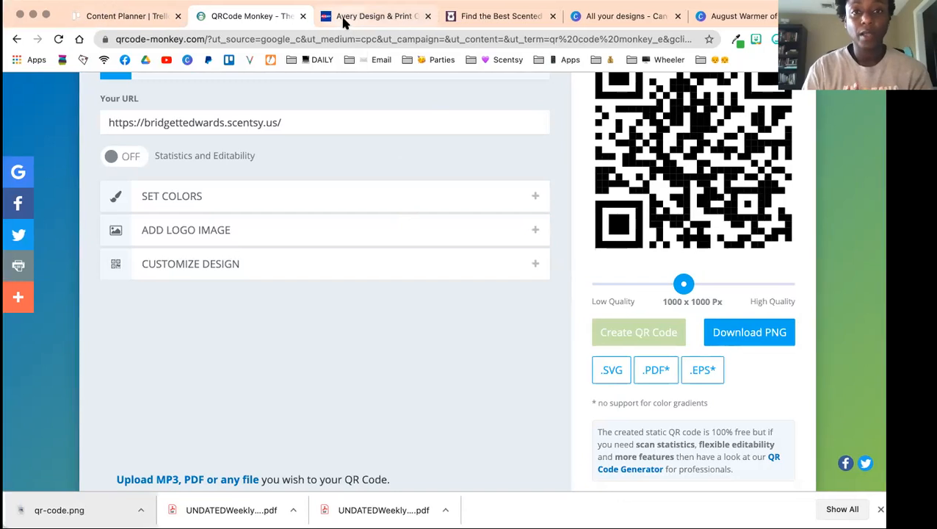
Step: Show the Avery Scentsy label design enlarged to about 280% zoom
click(381, 15)
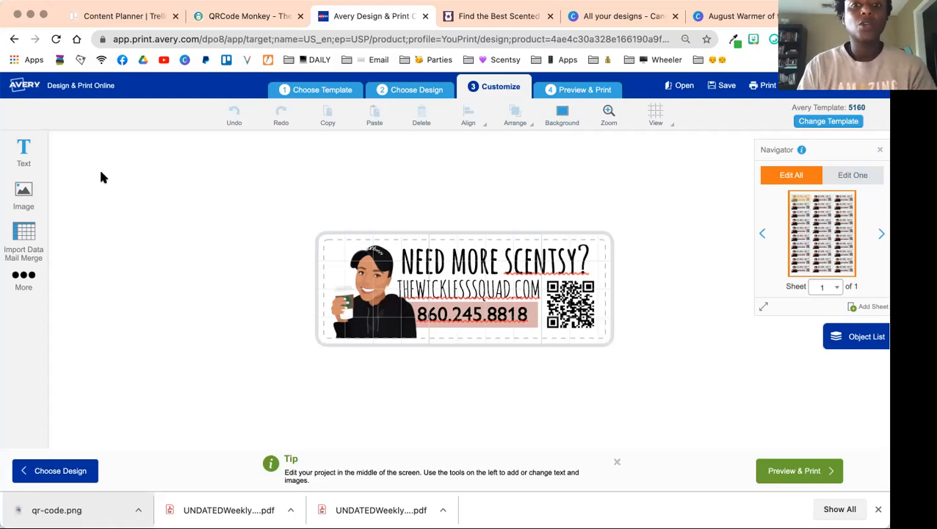
mouse_move(135, 191)
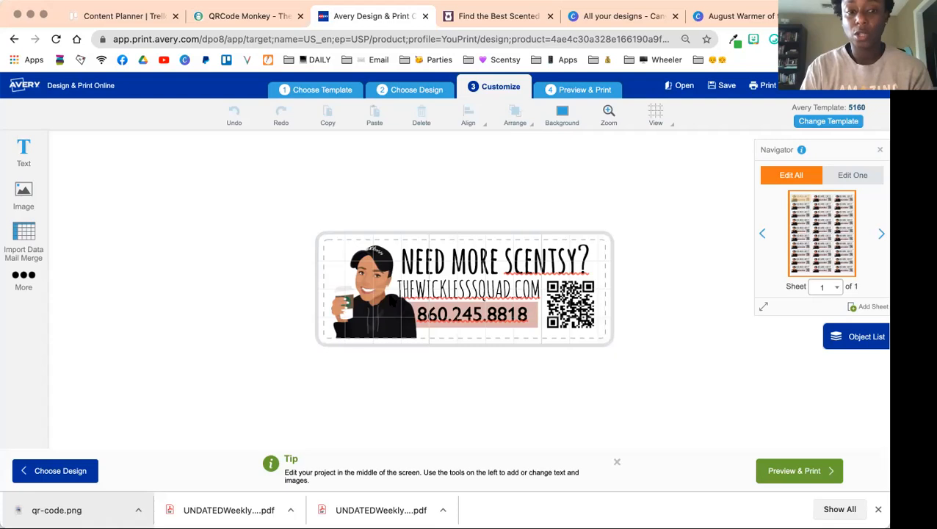
click(608, 114)
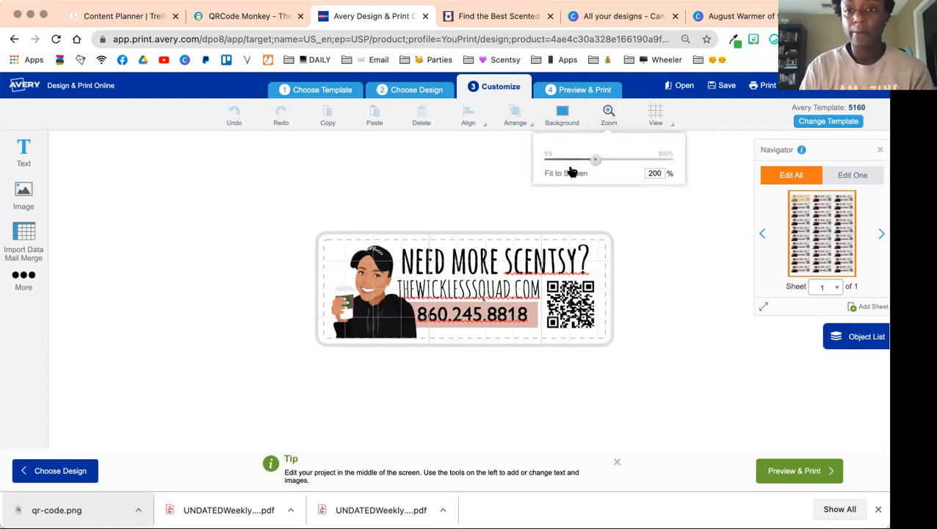
drag(595, 160, 616, 160)
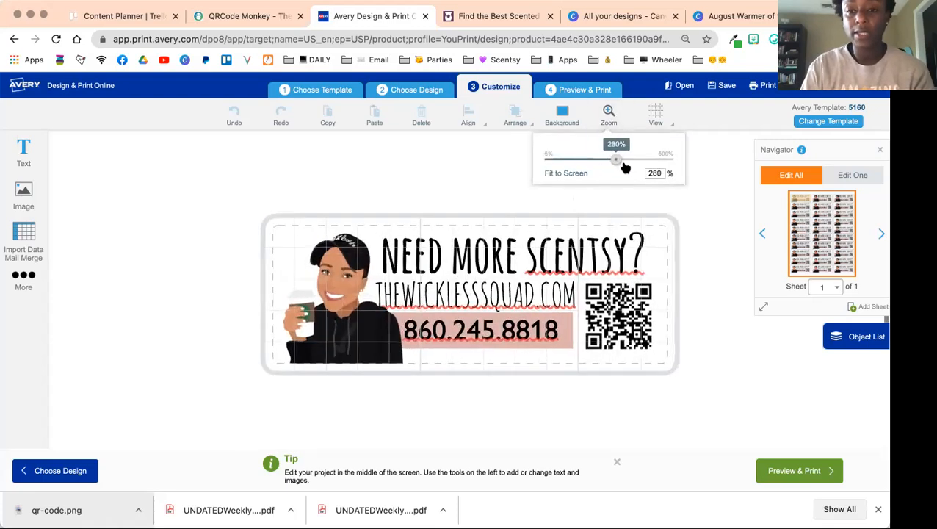
drag(616, 159, 632, 159)
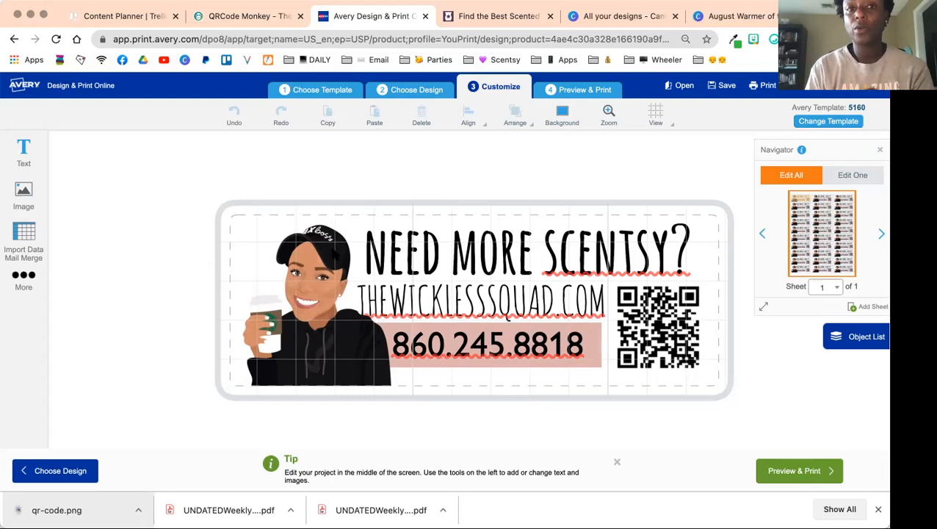
mouse_move(226, 431)
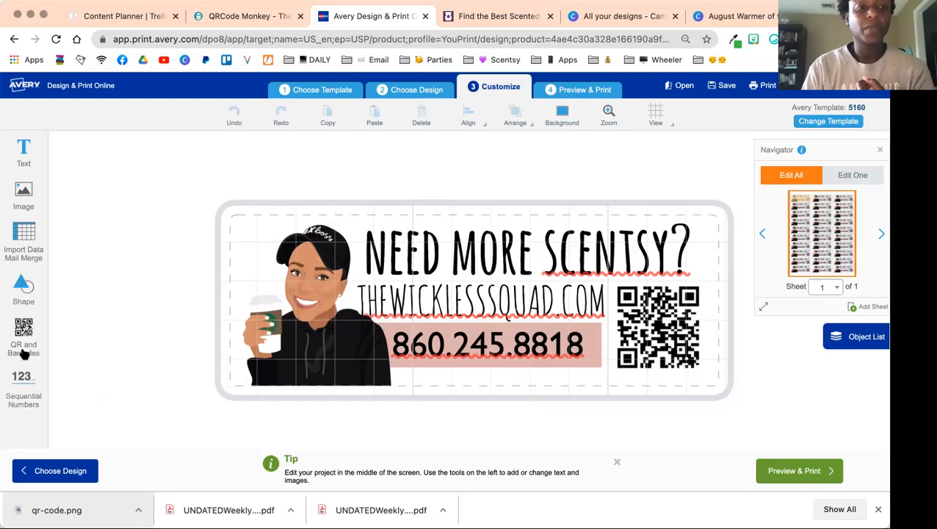
Step: Start a new manually entered code in Avery with QRCode as the format
click(23, 331)
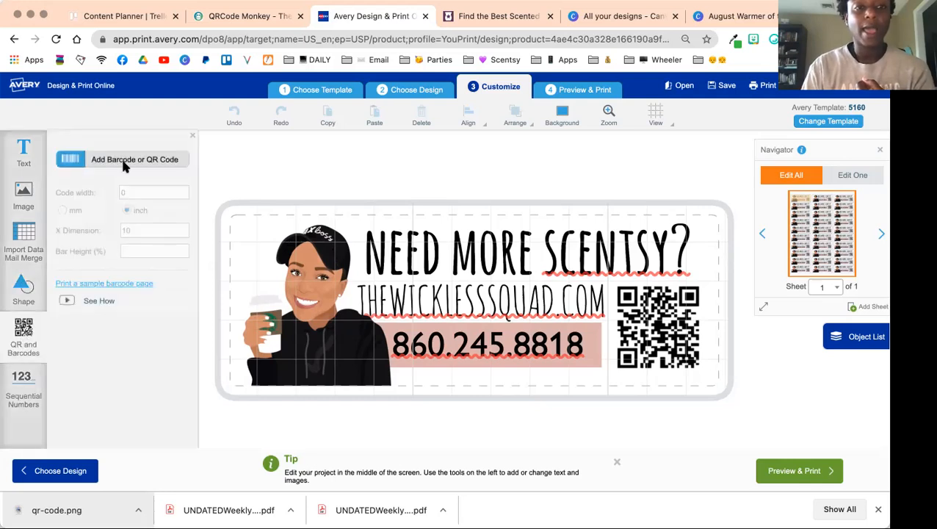
click(135, 159)
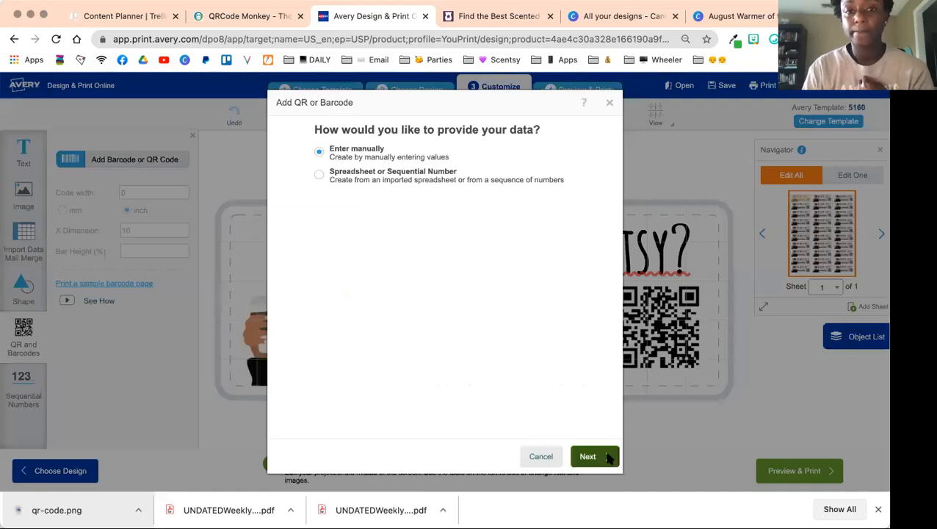
click(589, 455)
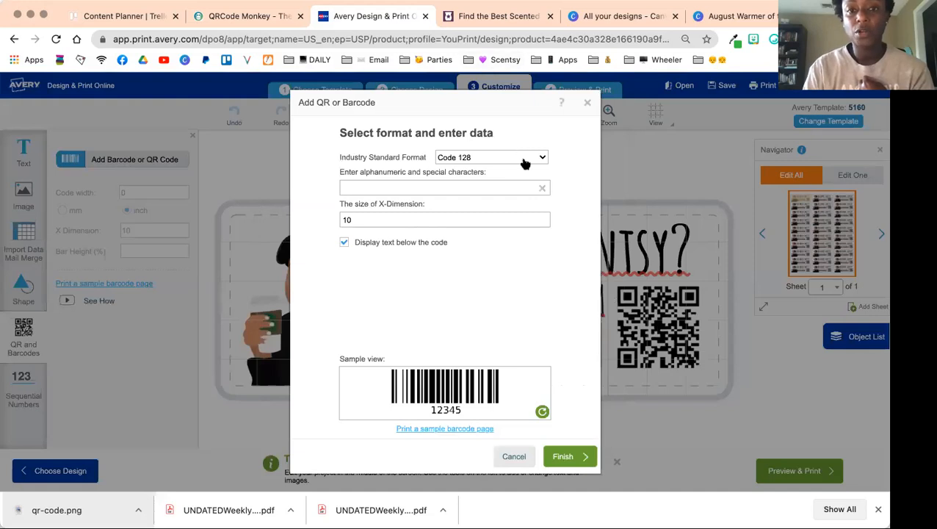
click(490, 157)
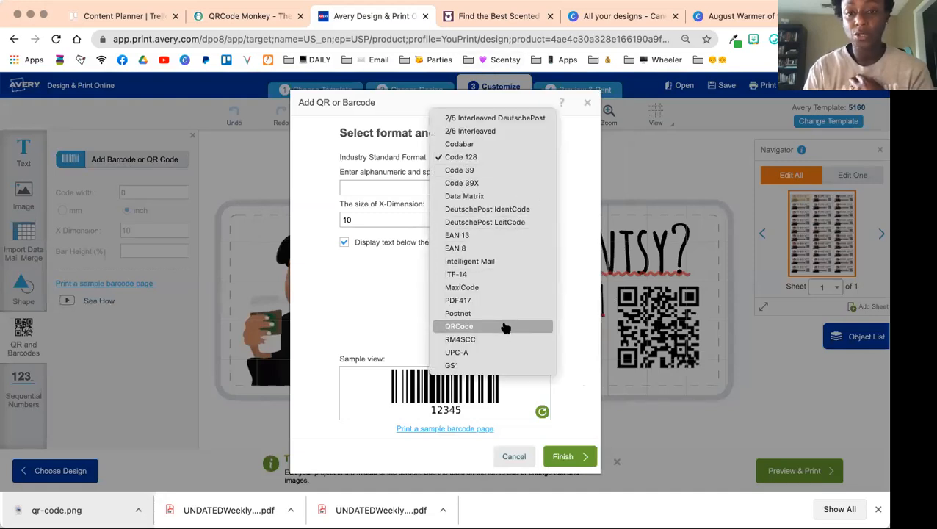
click(458, 326)
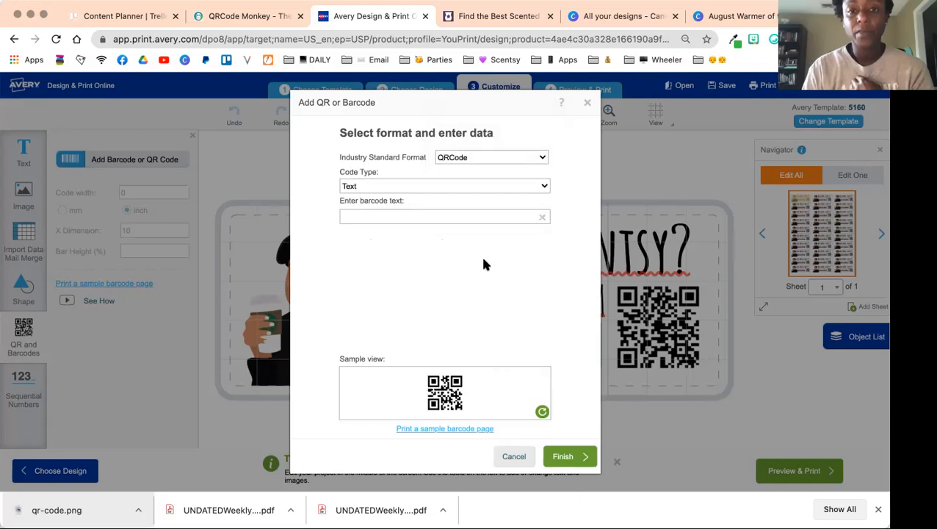
Step: Make the code encode a URL and go to the Scentsy site for the address
click(444, 185)
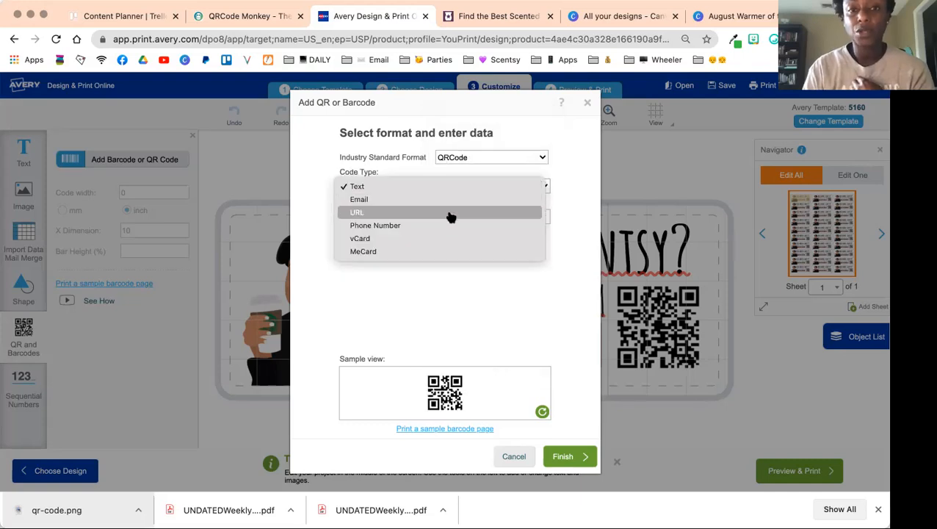
click(355, 211)
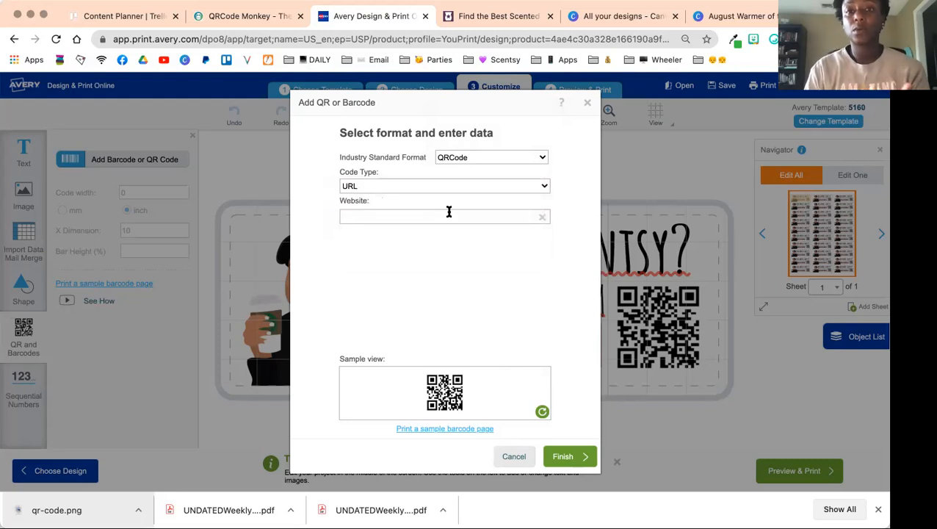
click(490, 16)
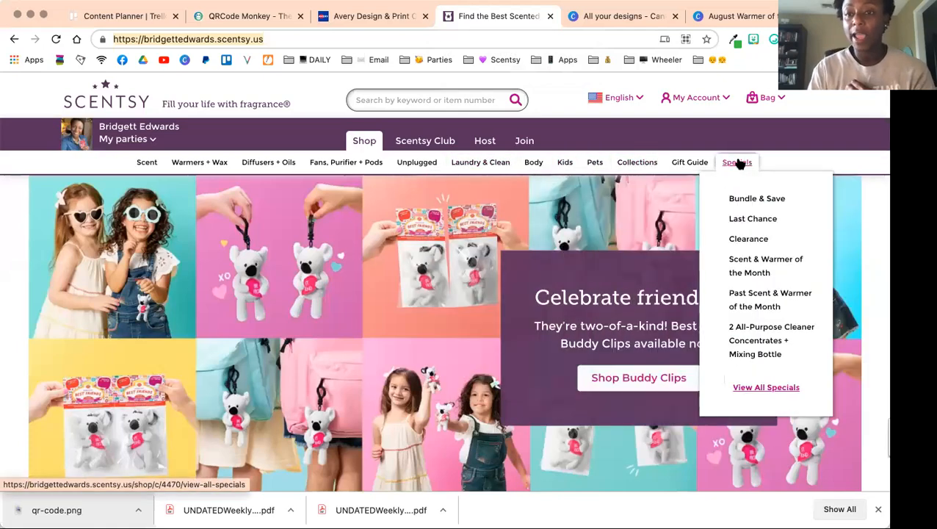
mouse_move(752, 218)
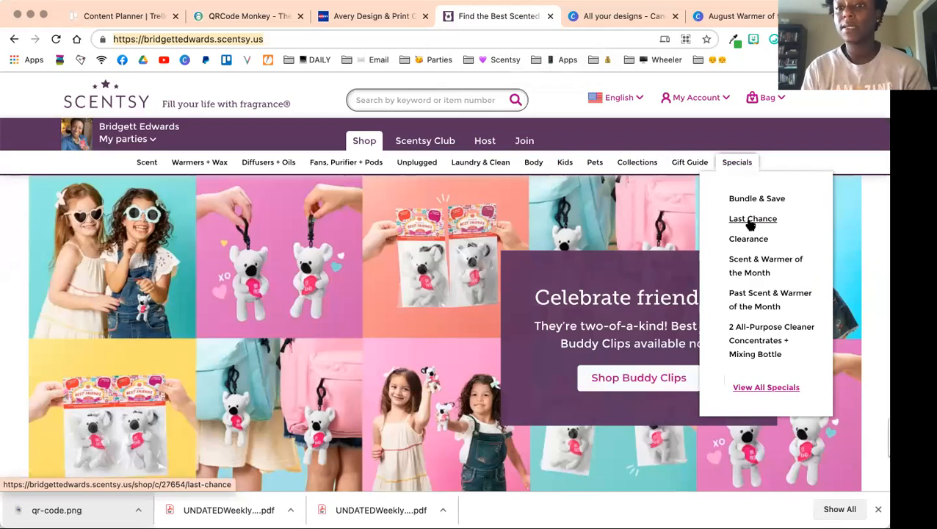
Step: Open the Scentsy Last Chance specials page from the Specials menu
click(752, 218)
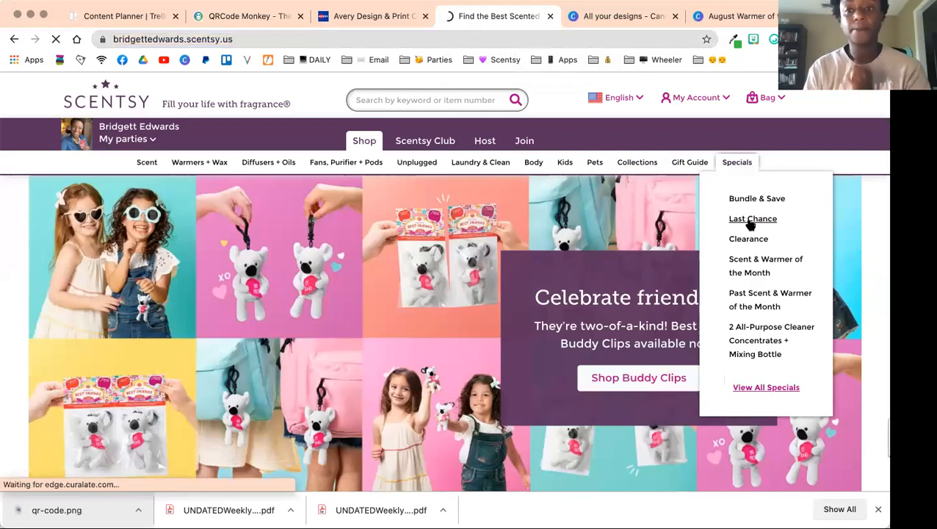
click(752, 218)
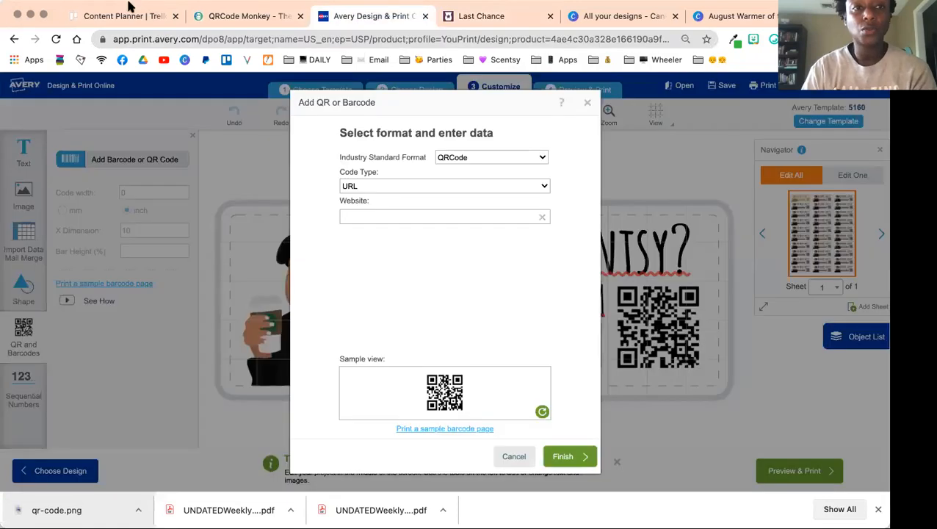
mouse_move(314, 194)
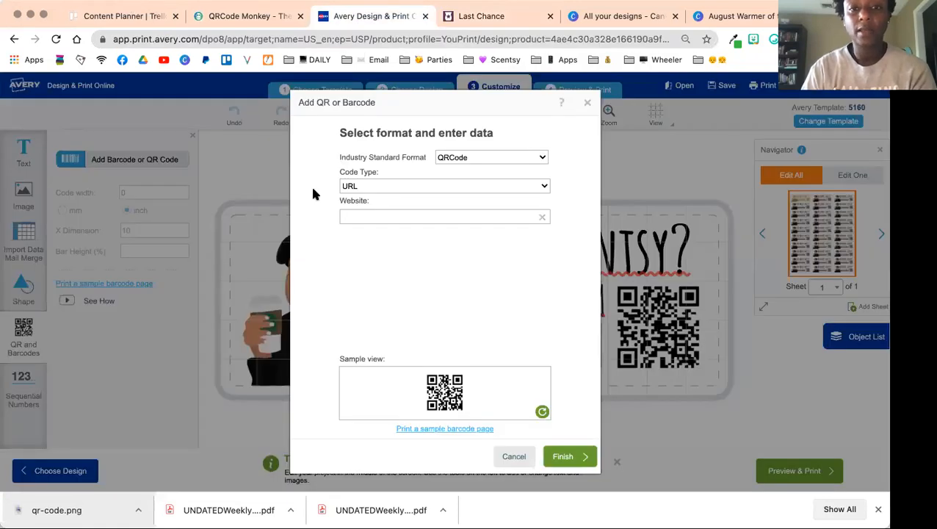
click(440, 216)
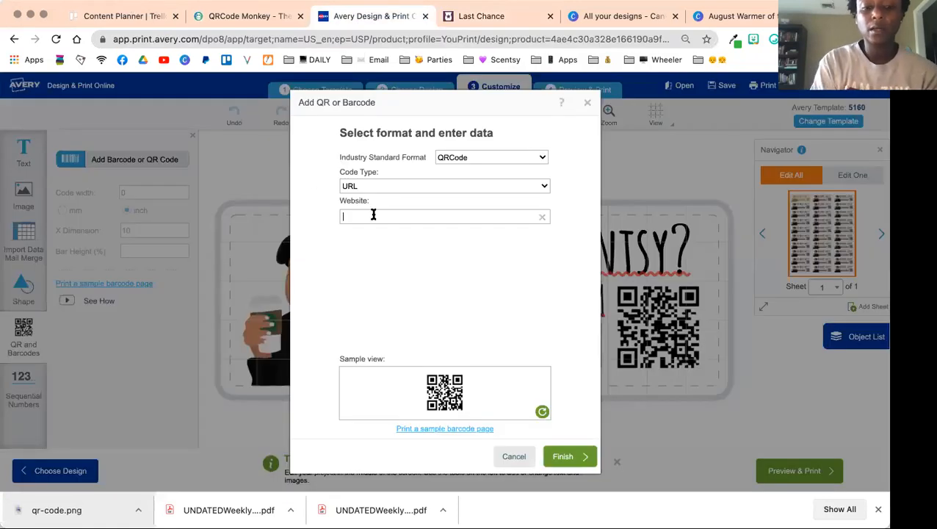
text(https://bridgettedwards.scentsy.us/shop/c/27654/last-chance)
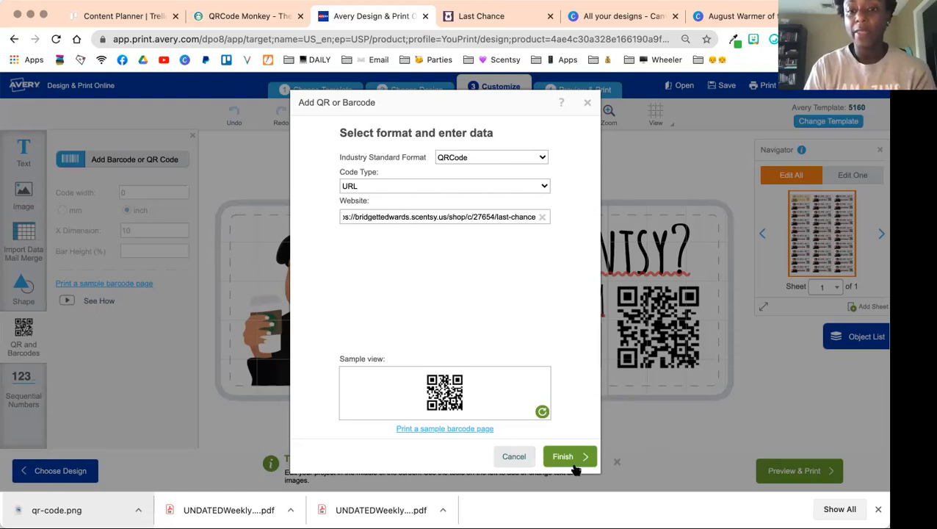
click(569, 455)
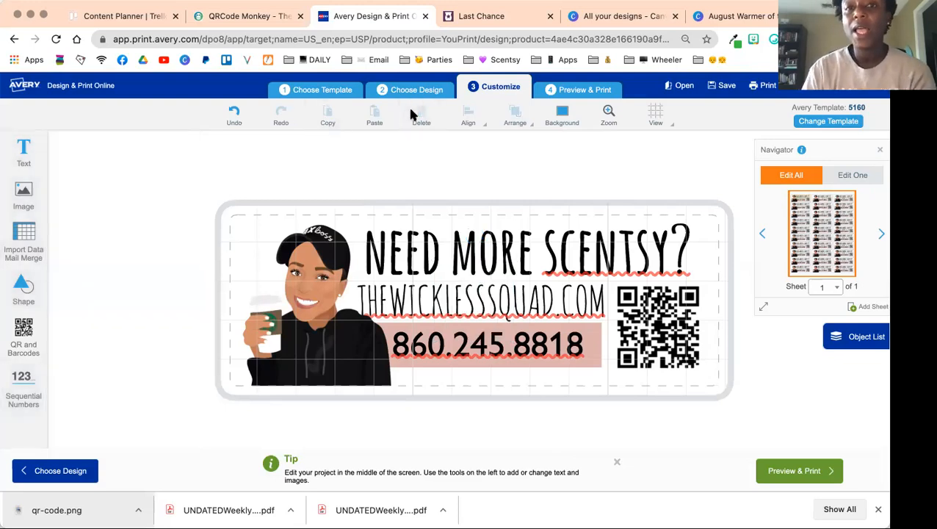
mouse_move(697, 184)
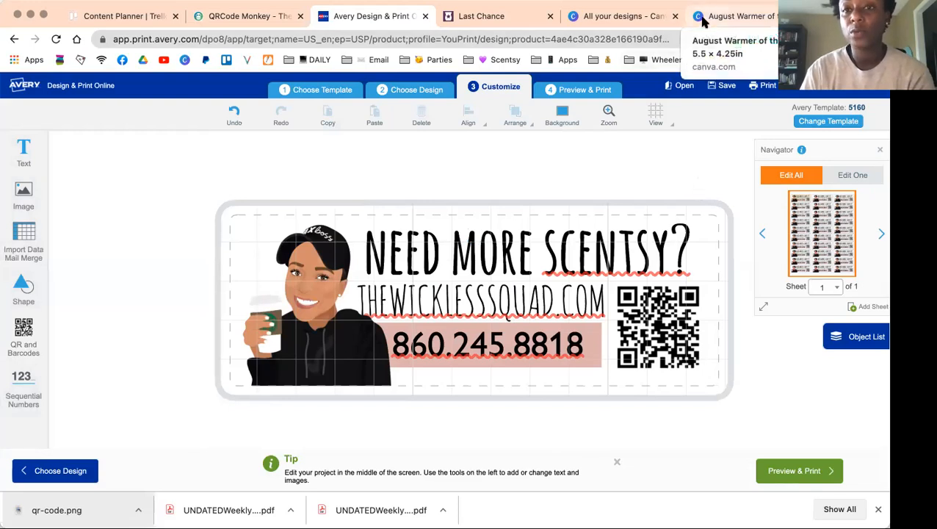
Step: Go to Canva's home page, then open the August Warmer of the Month design
click(623, 16)
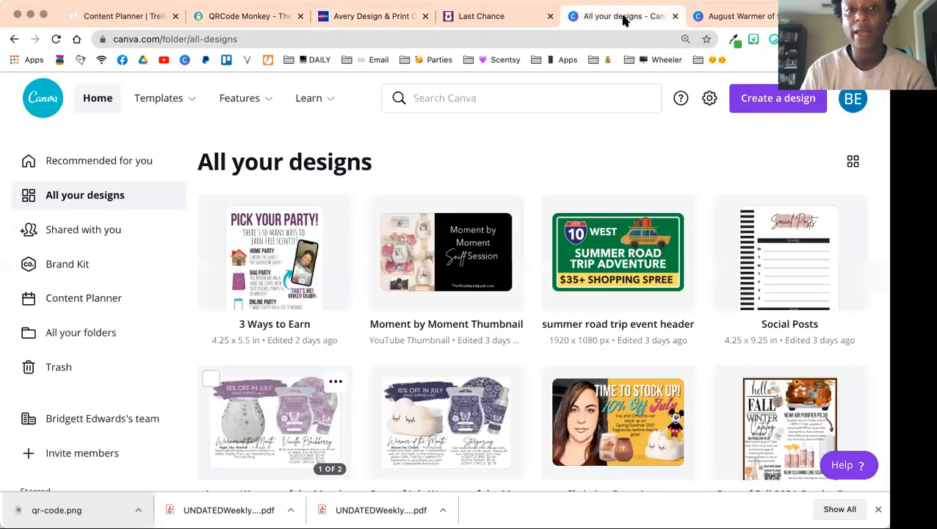
click(97, 97)
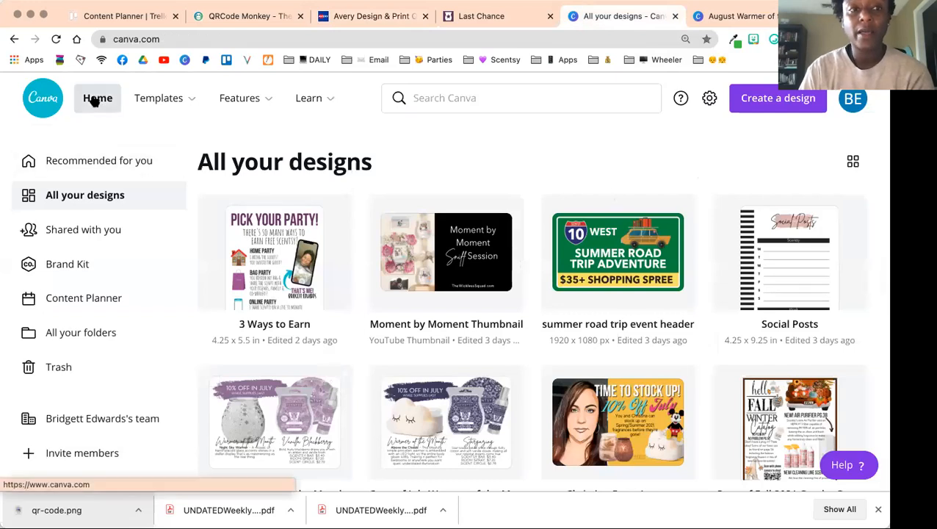
click(97, 97)
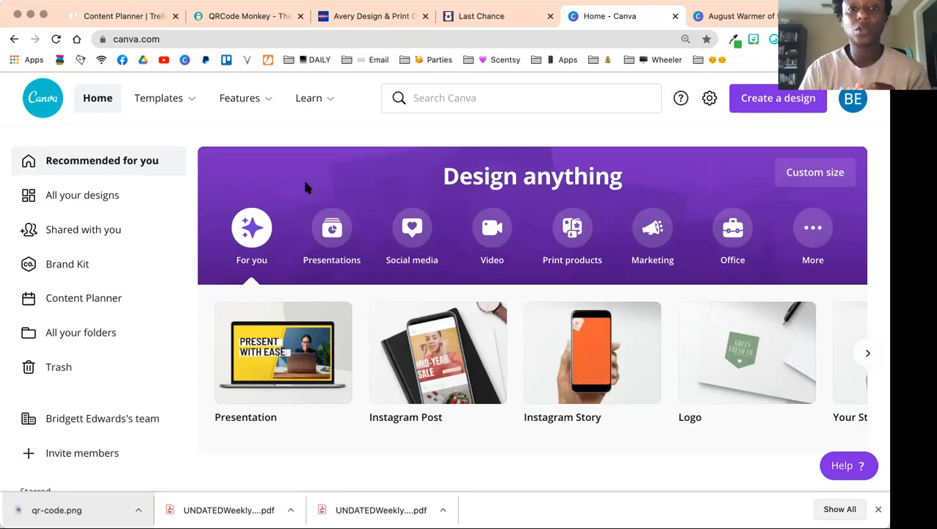
click(737, 15)
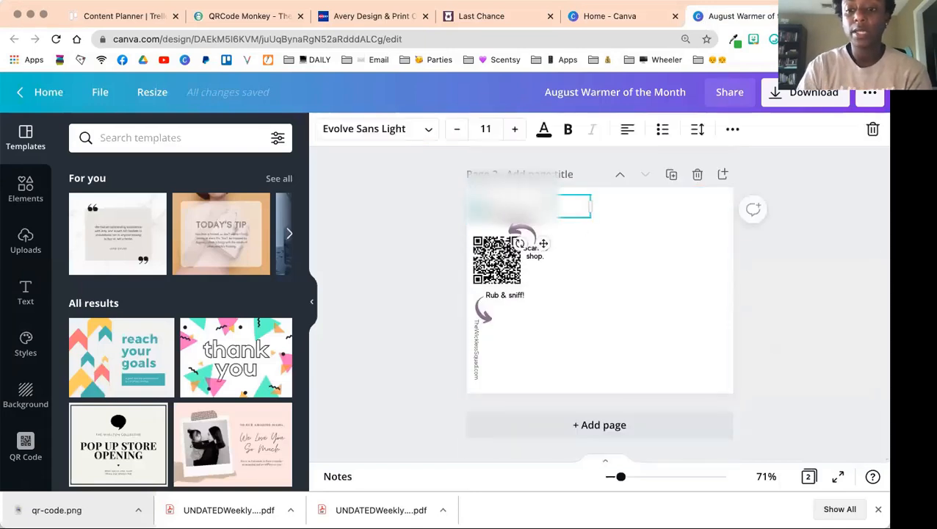
Step: Select the QR code on page 2 of the postcard
click(641, 307)
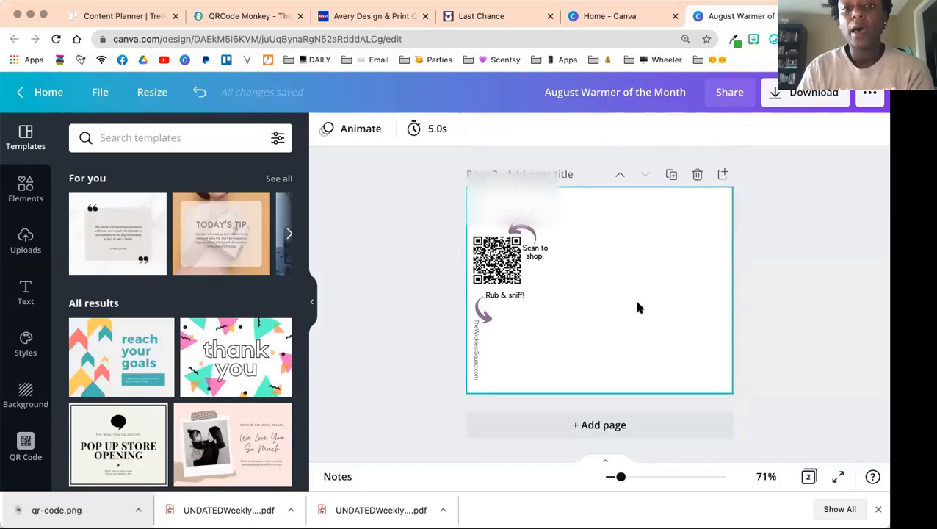
click(441, 250)
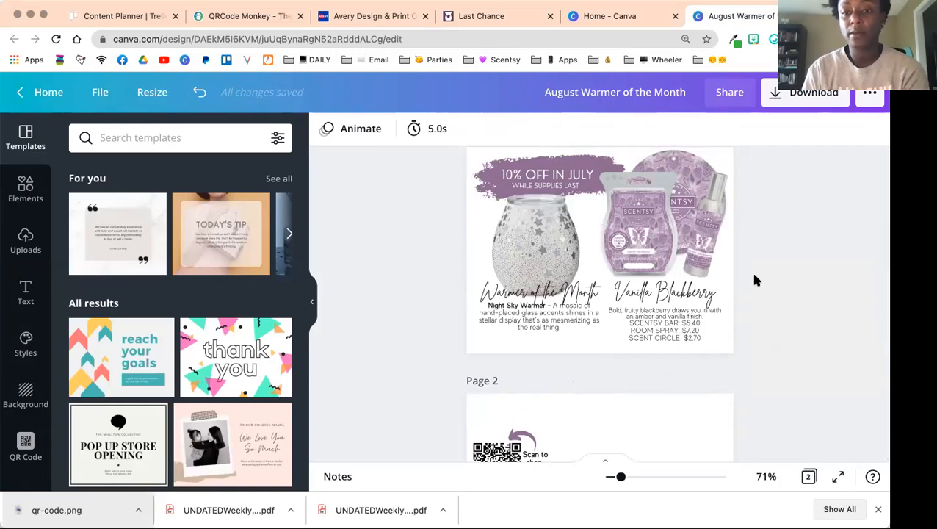
scroll(down, 3)
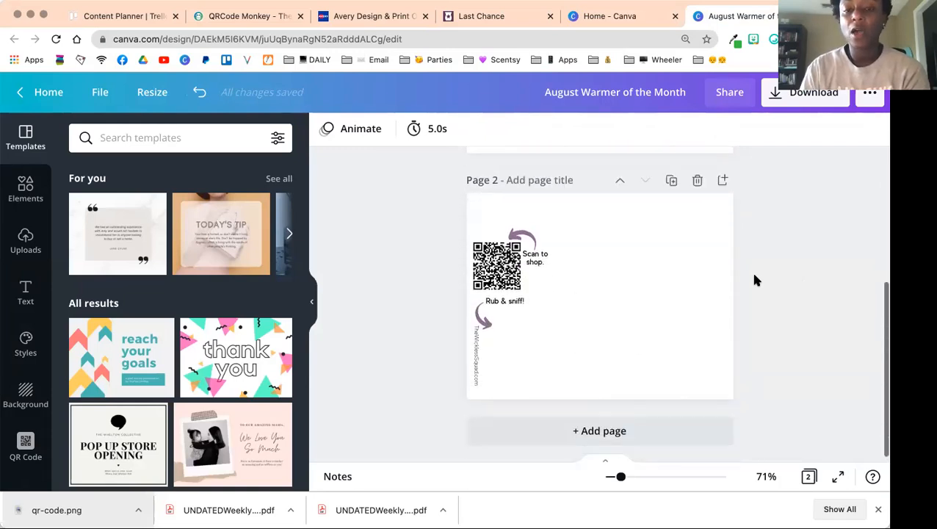
click(497, 265)
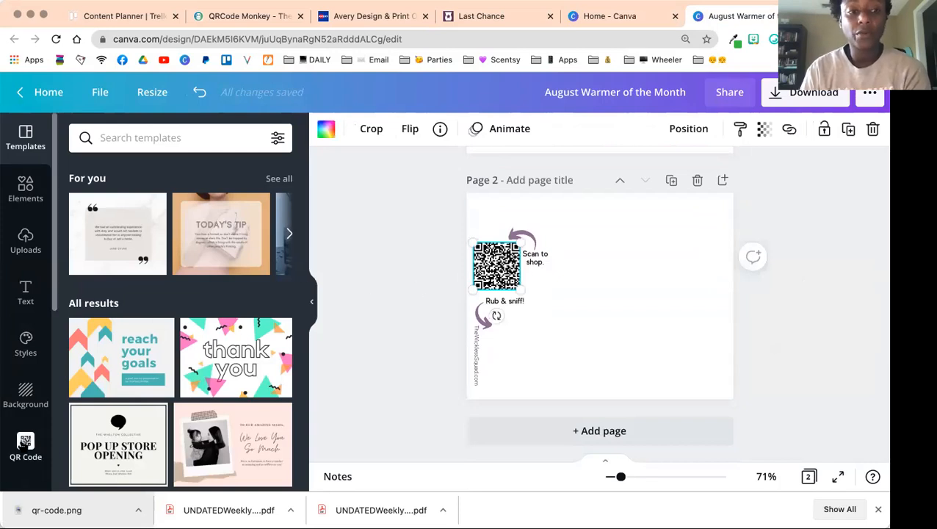
Step: Open Canva's QR Code generator, then return to the Scentsy site for an address
scroll(down, 3)
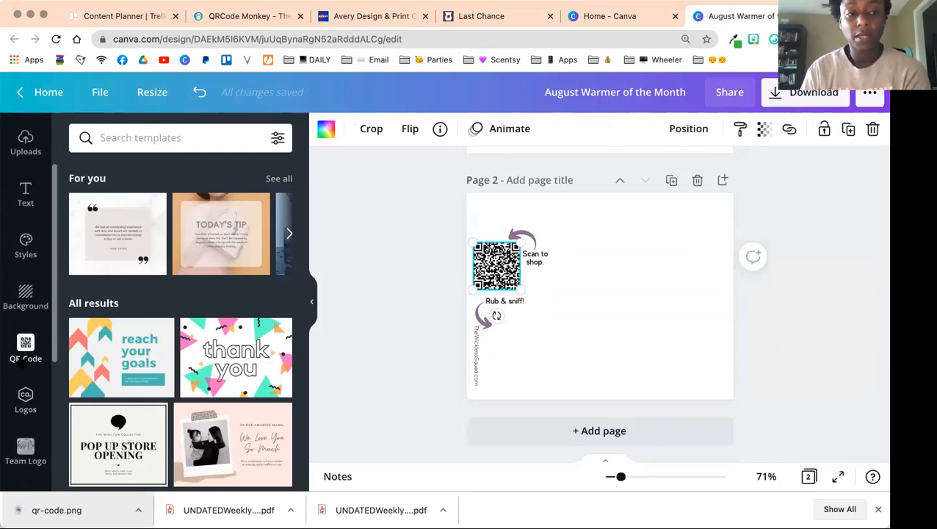
click(25, 346)
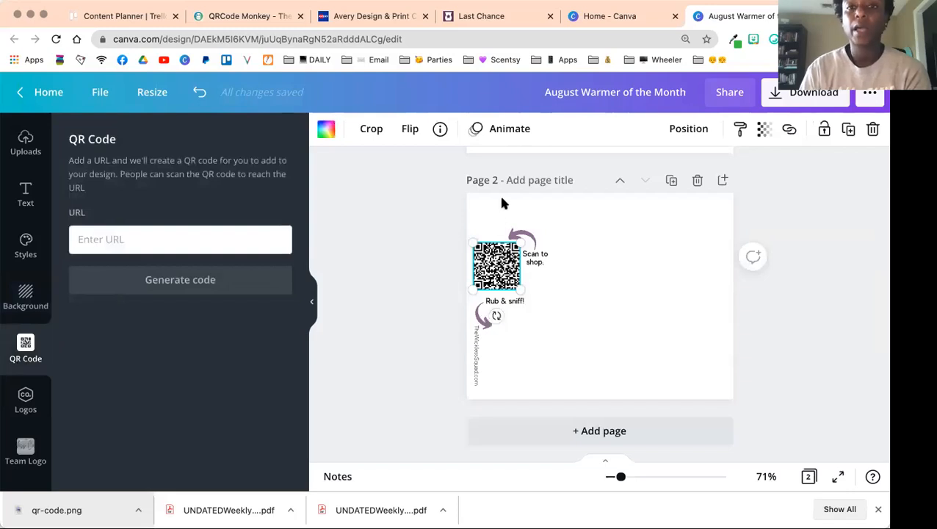
click(482, 15)
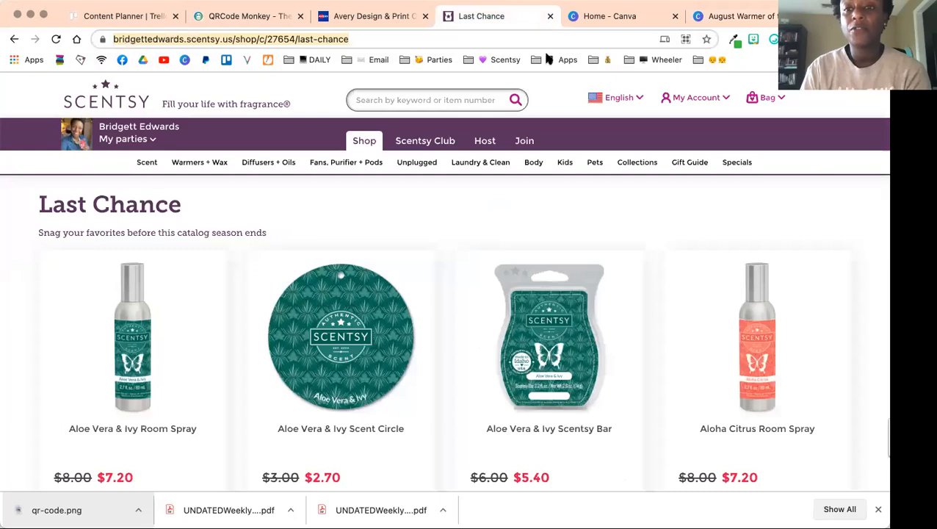
Step: Open the Scent & Warmer of the Month page from the Scentsy Specials menu
click(737, 161)
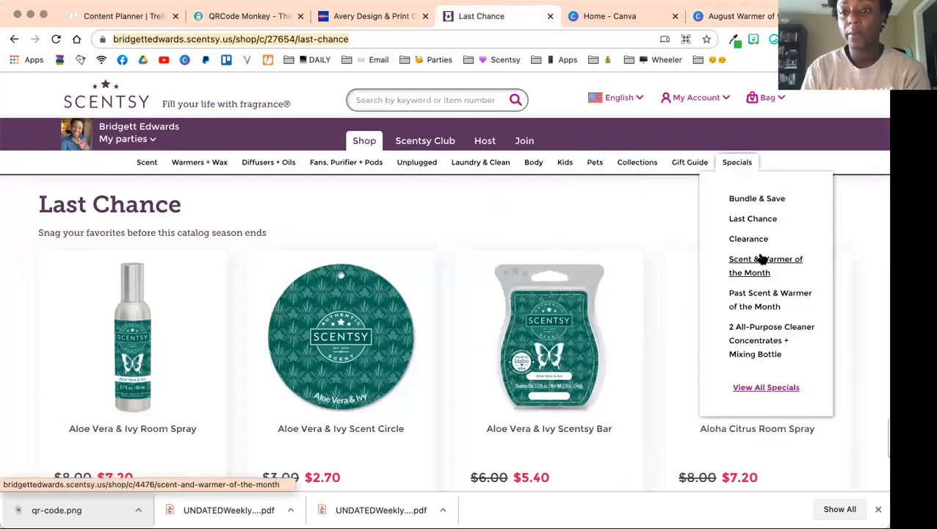
click(765, 264)
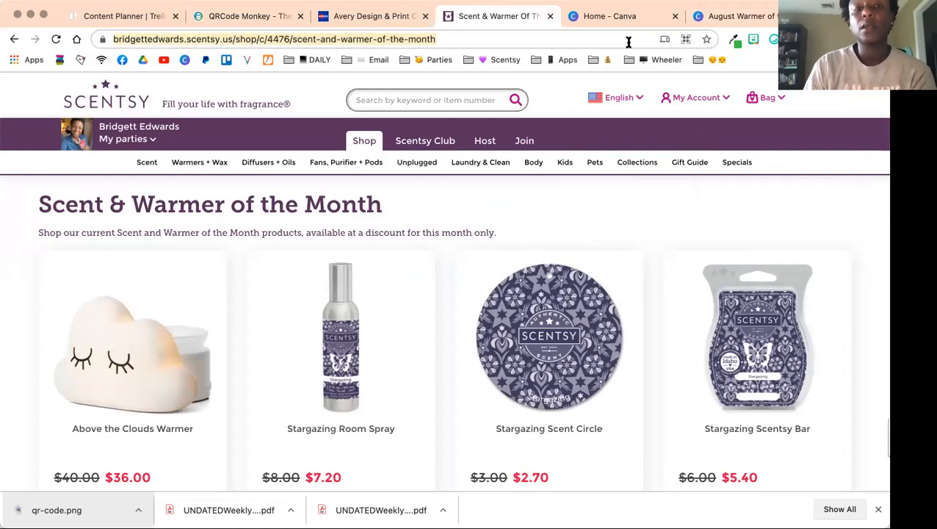
Step: Paste the 'shop/c/4476/scent-and-warmer-of-the-month' URL into the QR Code app and generate the code
click(609, 16)
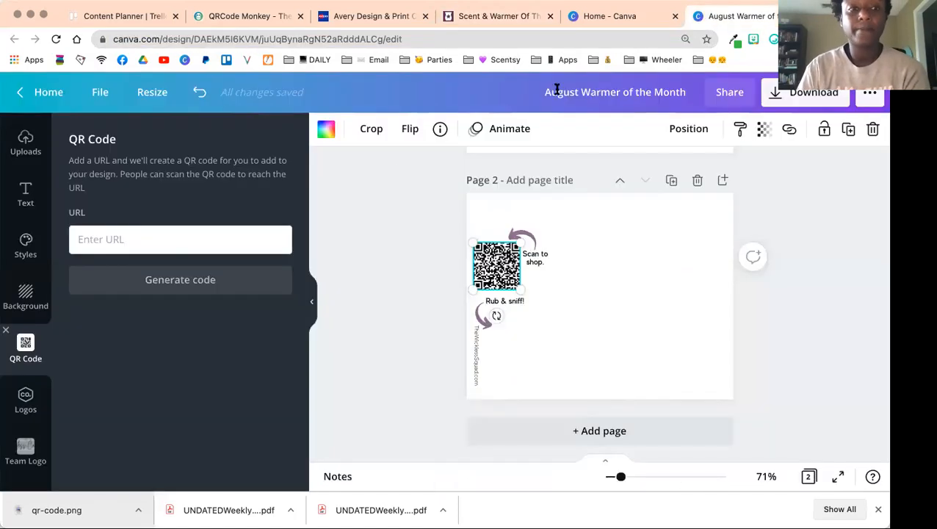
text(shop/c/4476/scent-and-warmer-of-the-month)
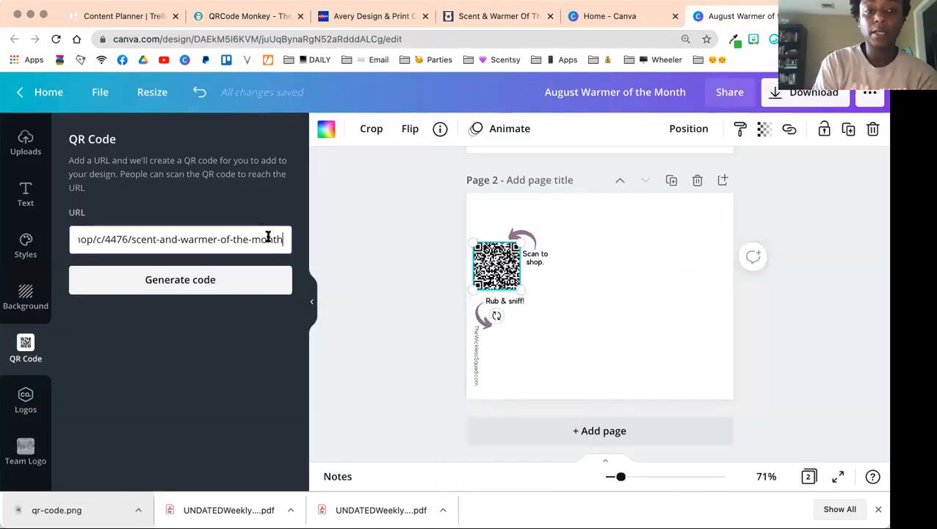
click(179, 279)
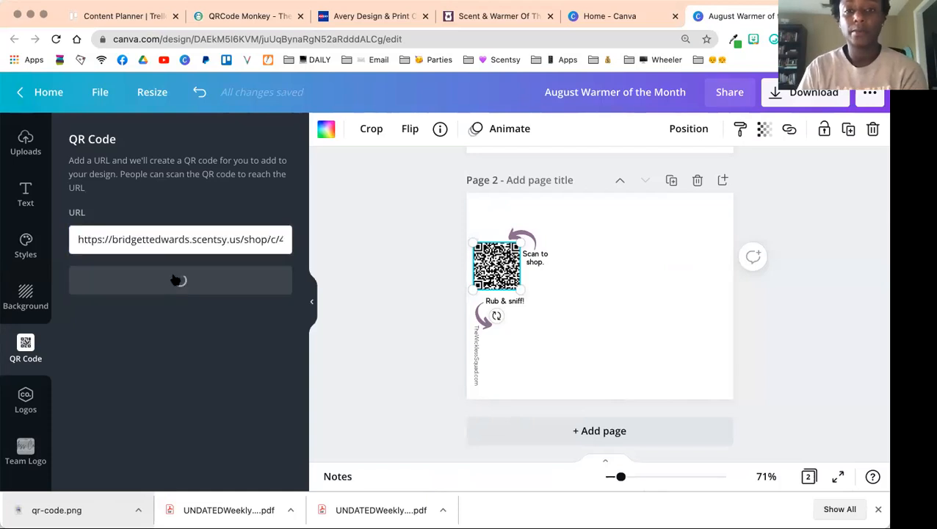
click(179, 279)
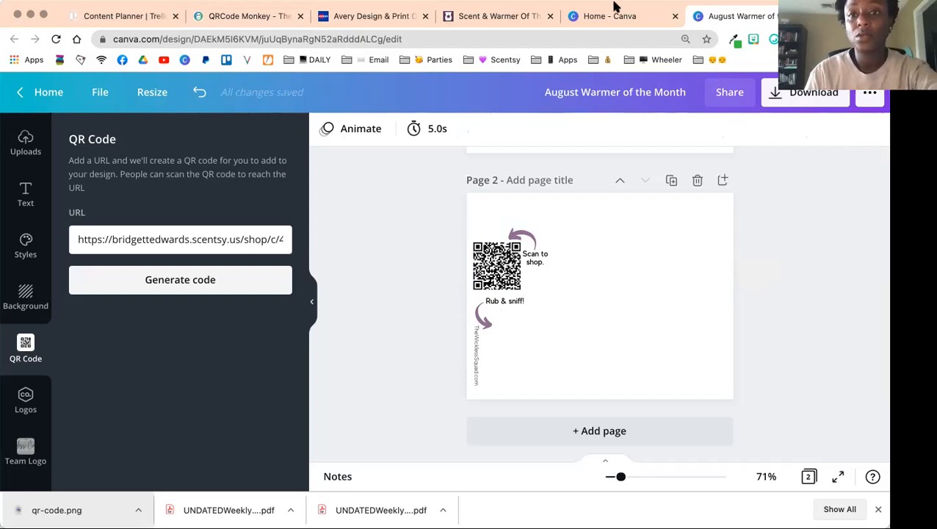
mouse_move(620, 100)
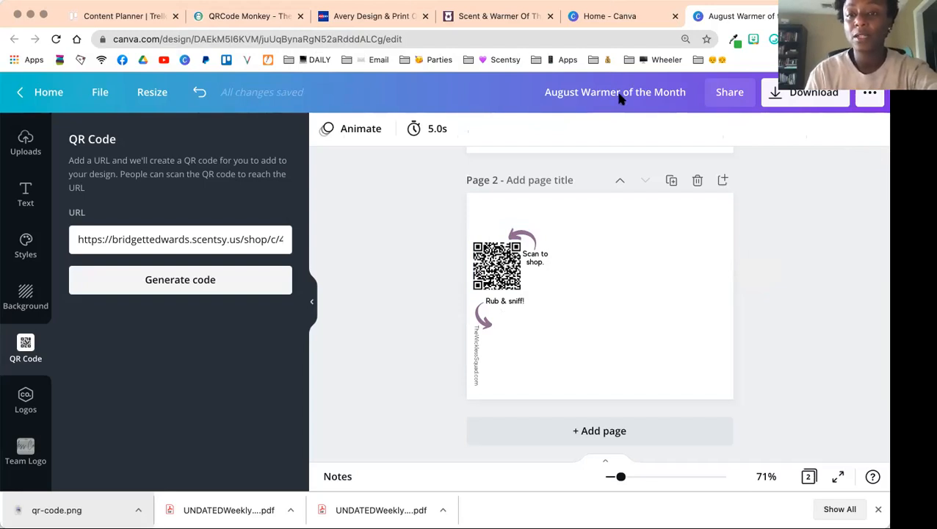